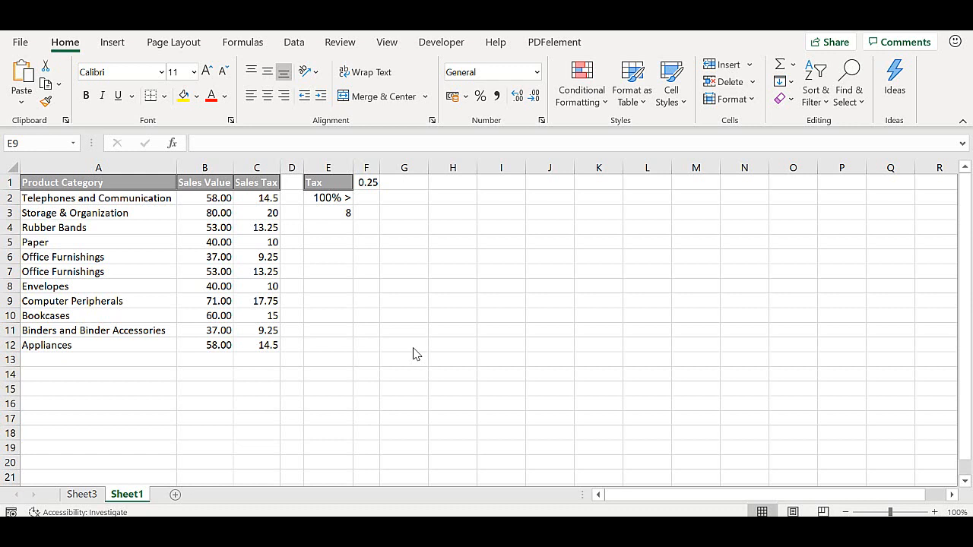
mouse_move(357, 305)
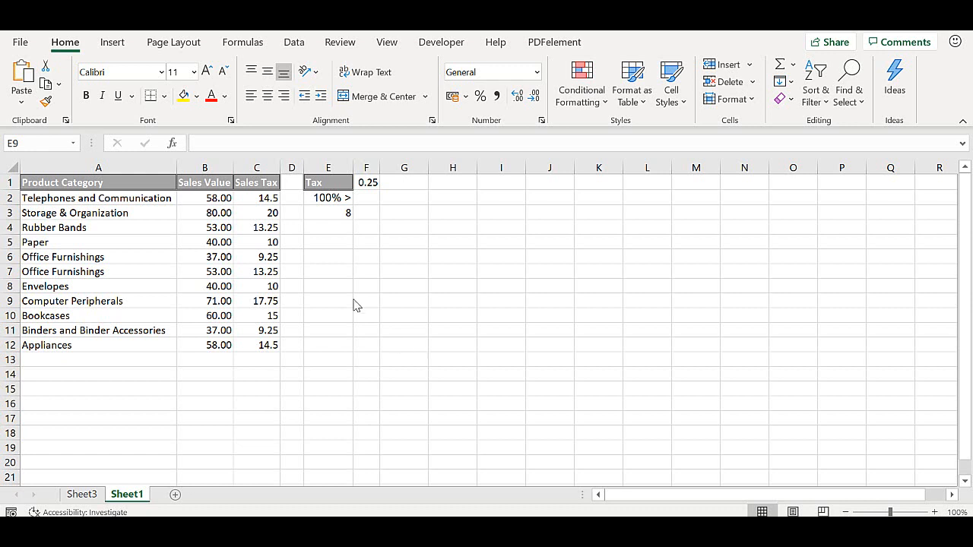
Select cell C2 to display its =B2*$F$1 formula in the formula bar.
click(257, 197)
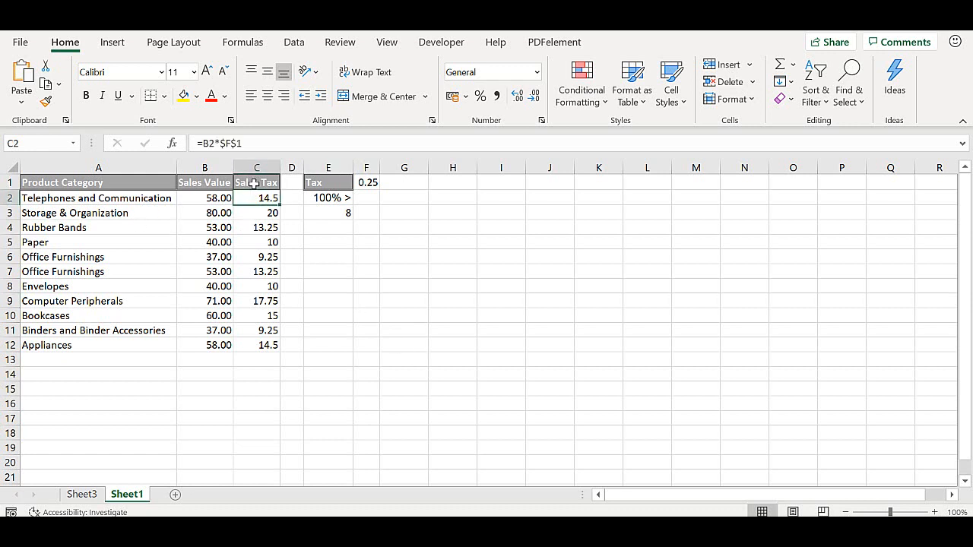
mouse_move(268, 155)
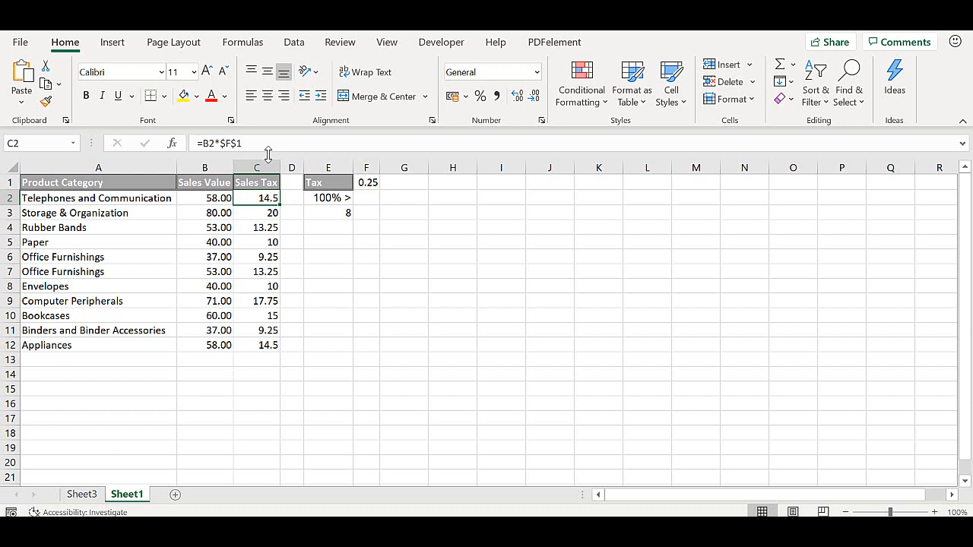
mouse_move(549, 143)
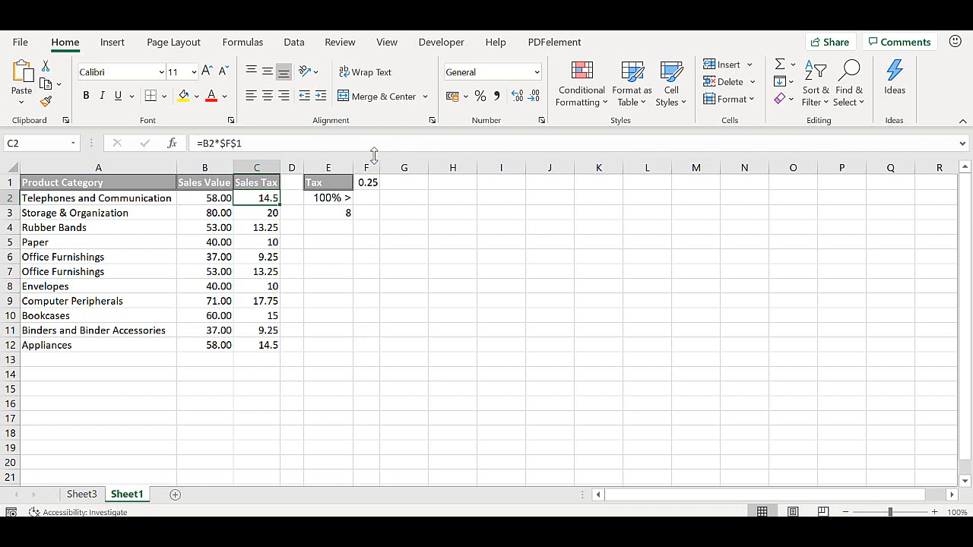
mouse_move(374, 156)
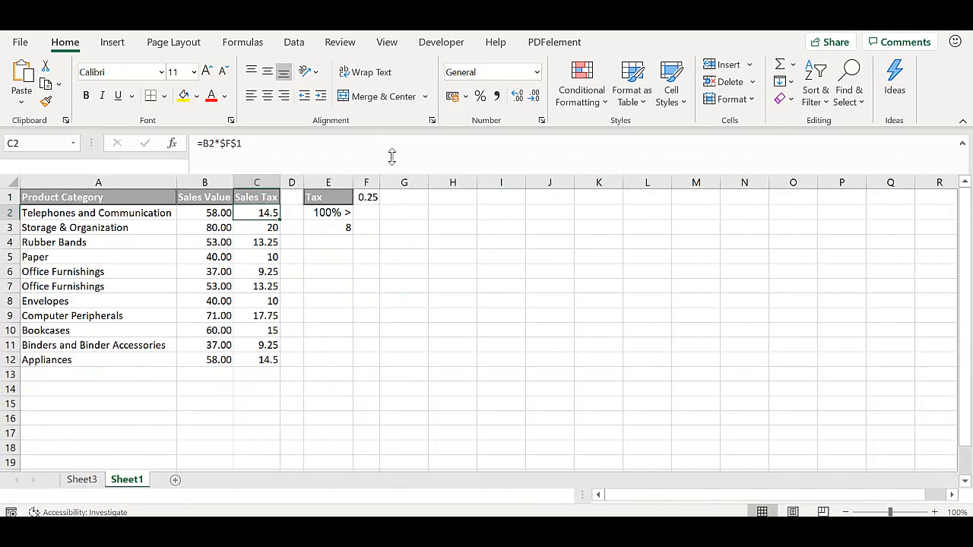
Collapse the expanded formula bar for C2 back to one line using its right-end arrow.
click(964, 146)
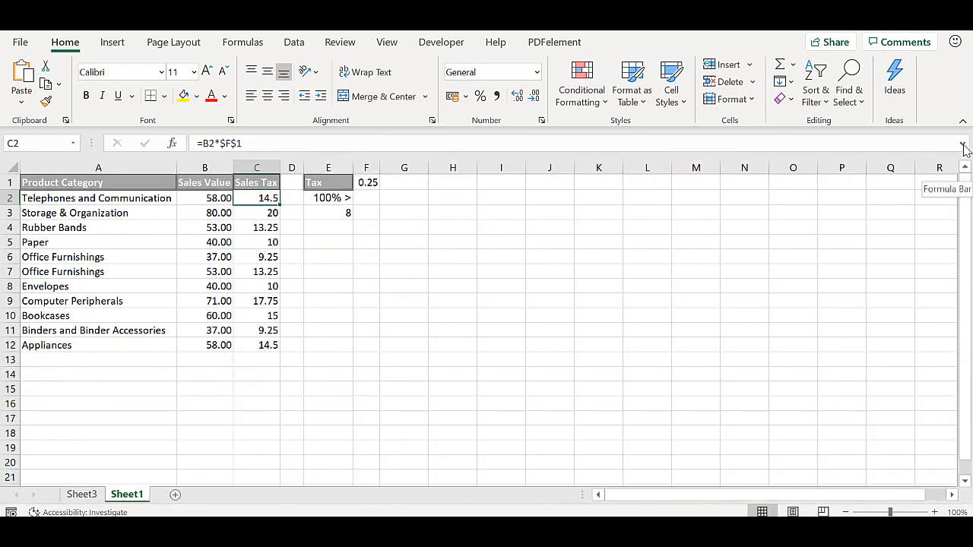
click(964, 146)
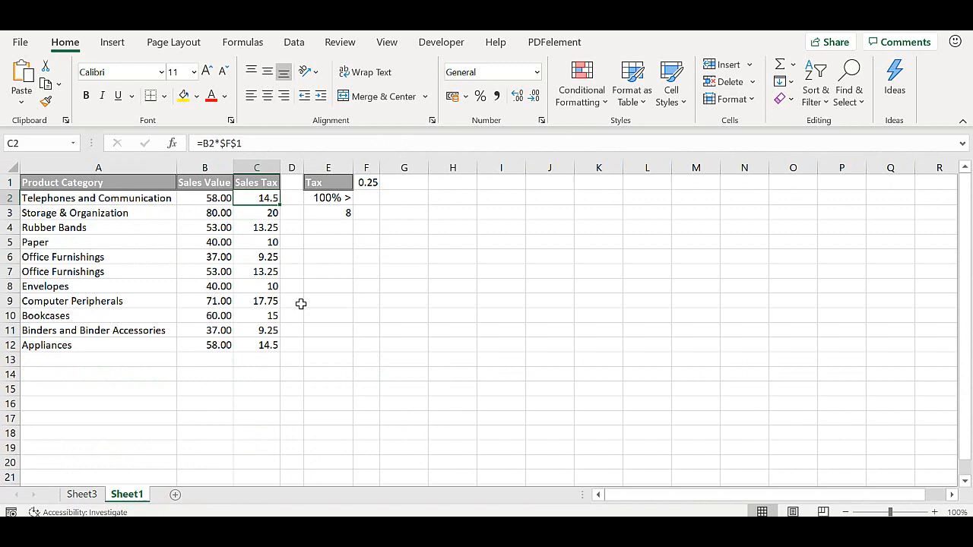
key(ctrl+shift+u)
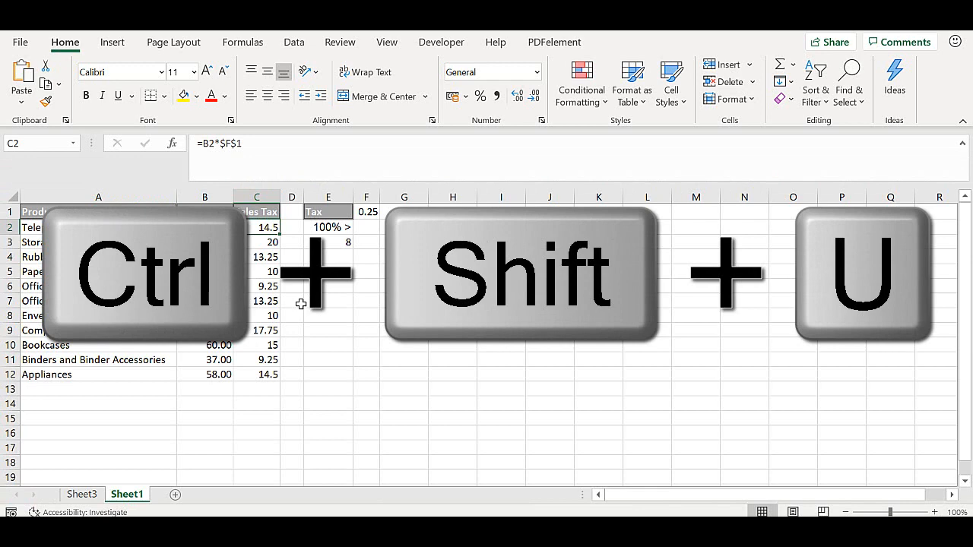
key(ctrl+shift+u)
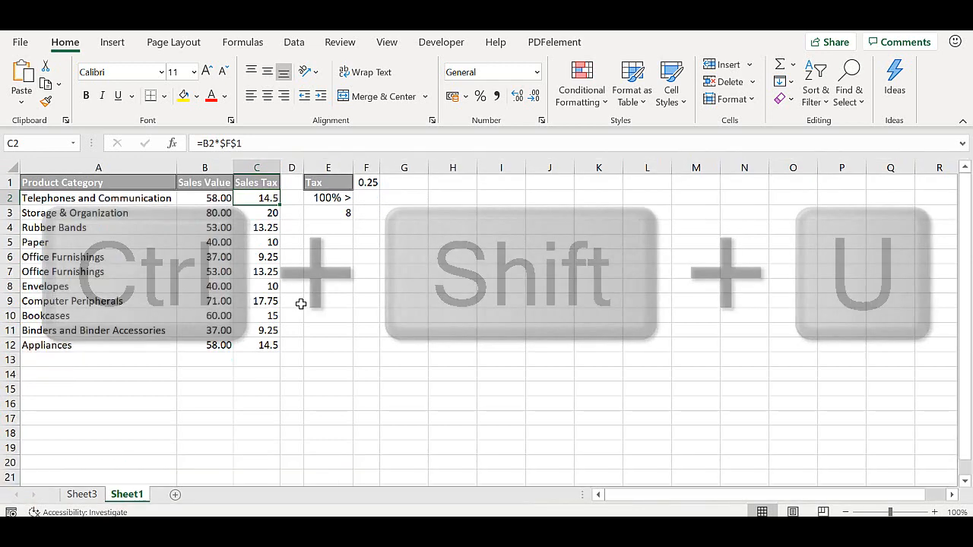